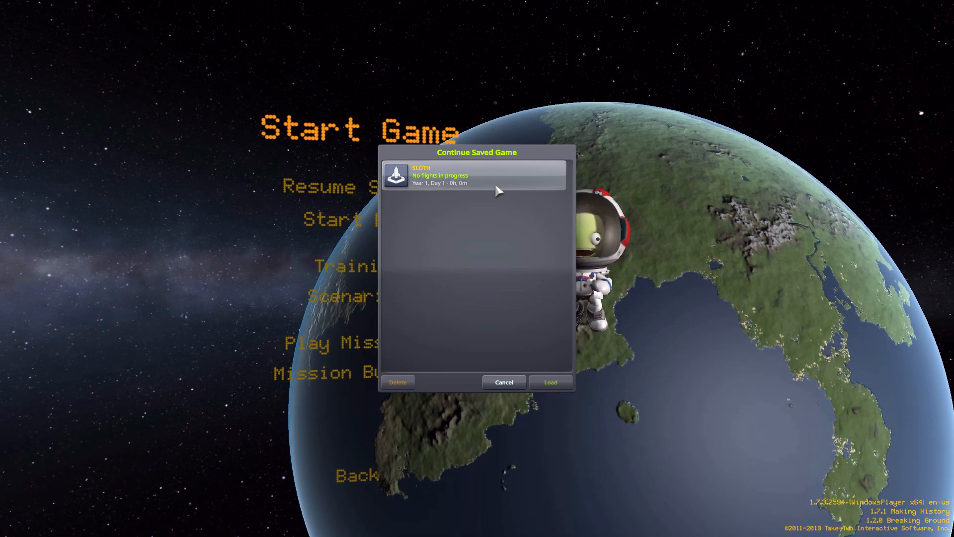
- Continue the SLOTH saved game to enter the Space Center
{"action": "left_click", "coordinate": [549, 382]}
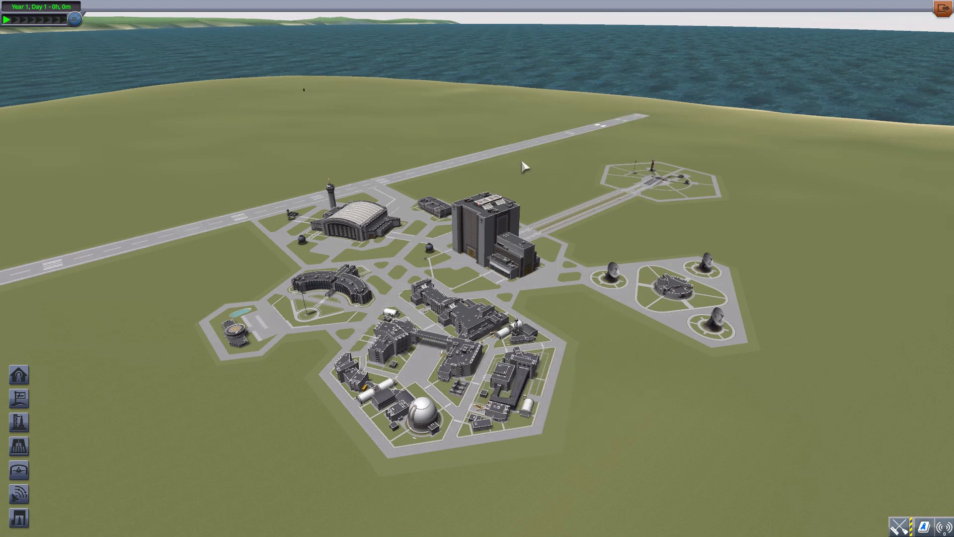
{"action": "mouse_move", "coordinate": [507, 174]}
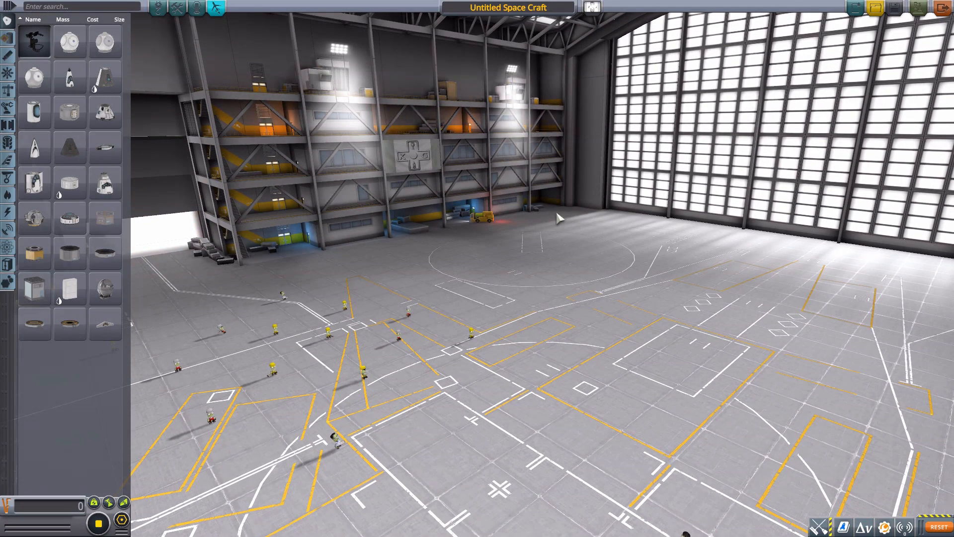
{"action": "mouse_move", "coordinate": [507, 193]}
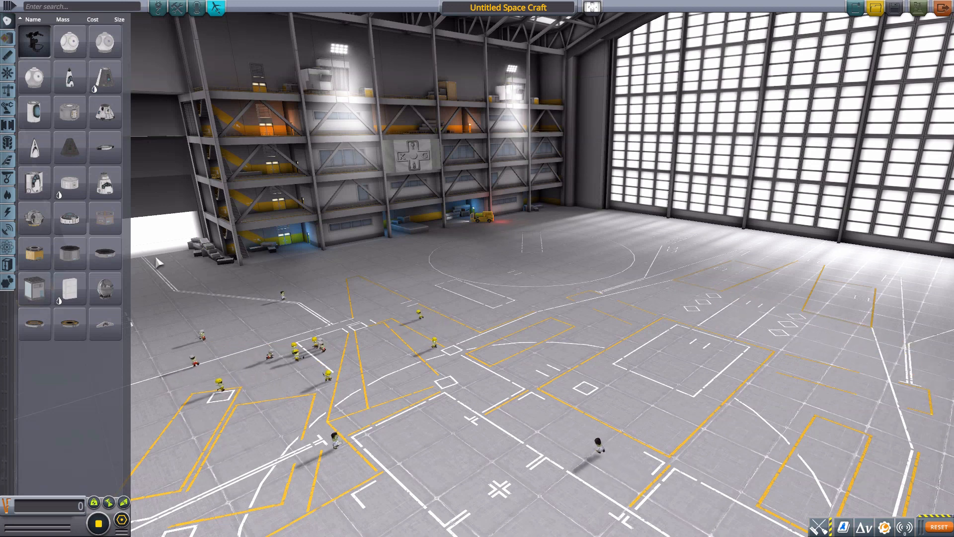
{"action": "mouse_move", "coordinate": [105, 219]}
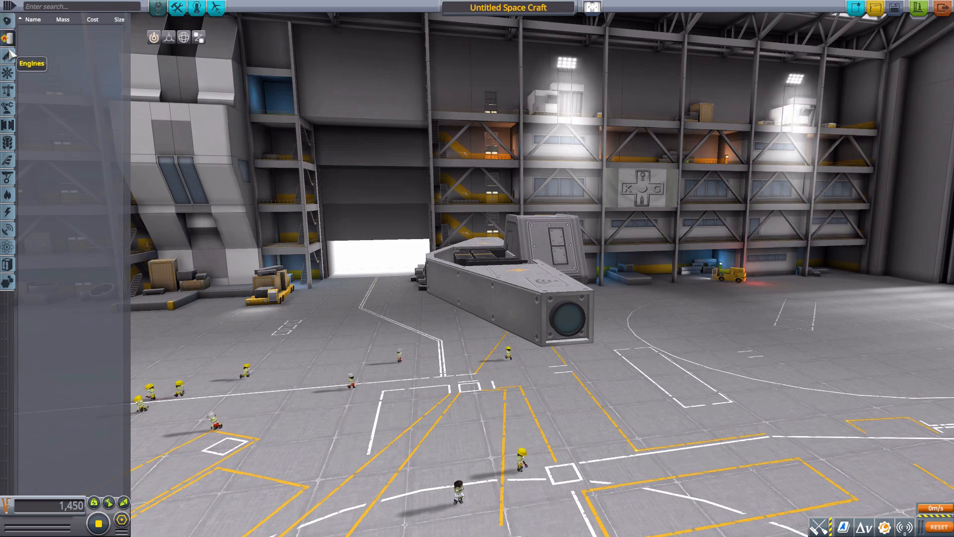
{"action": "mouse_move", "coordinate": [9, 94]}
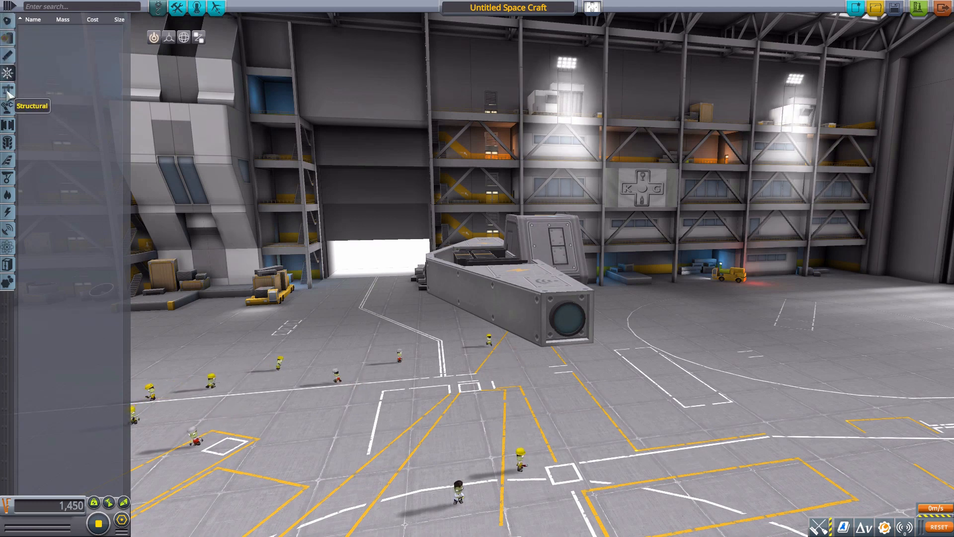
{"action": "mouse_move", "coordinate": [8, 115]}
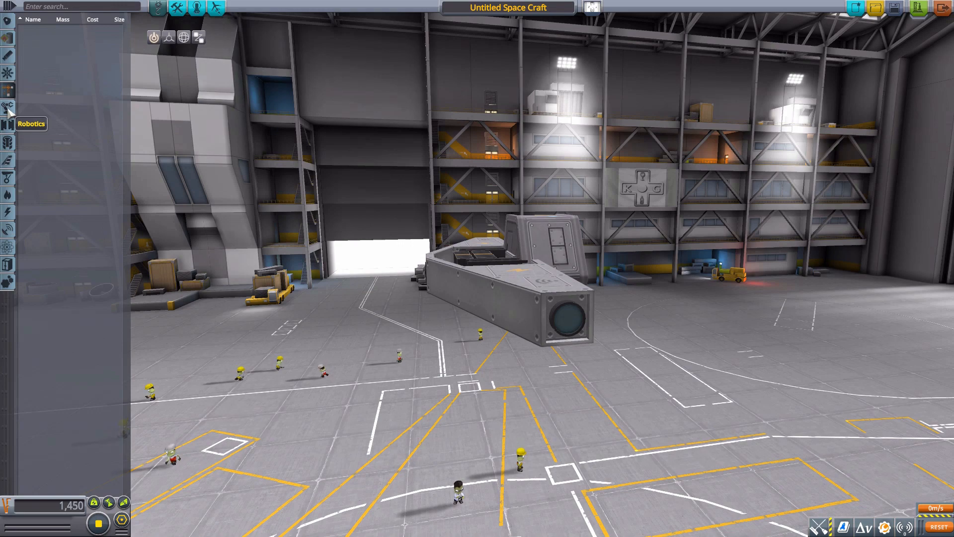
- Show Robotics parts, sweep the Ankle Pivot's target angle up and back toward zero, then cycle its variant
{"action": "left_click", "coordinate": [8, 116]}
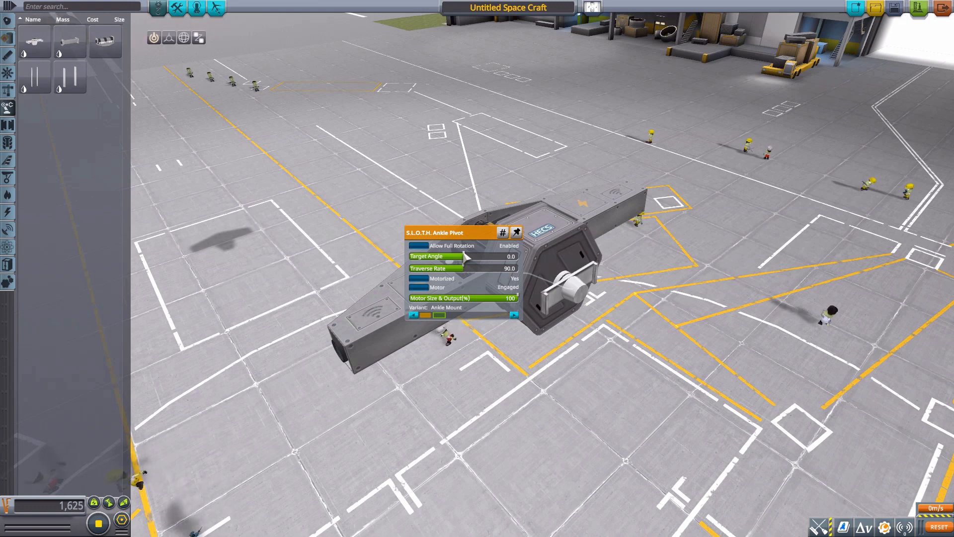
{"action": "left_click_drag", "start_coordinate": [453, 257], "coordinate": [499, 256]}
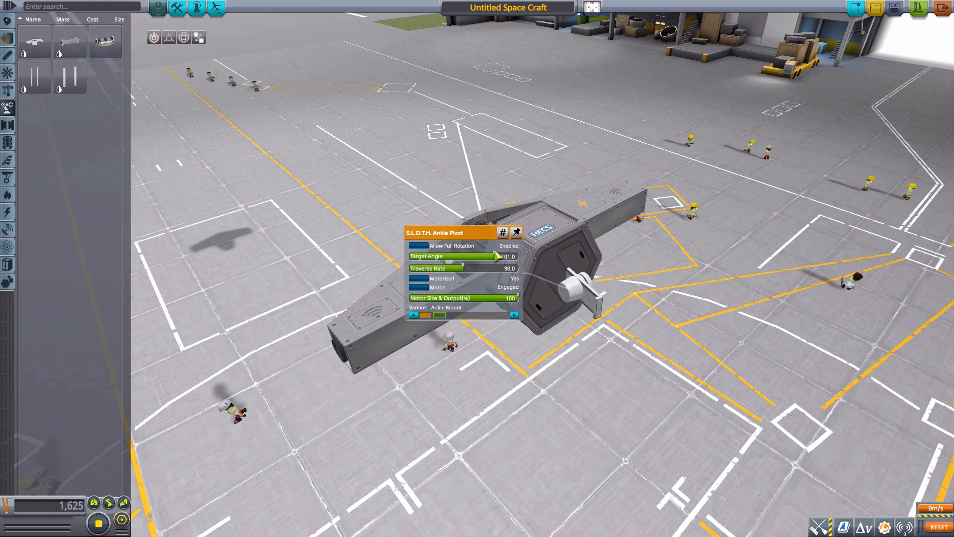
{"action": "left_click_drag", "start_coordinate": [496, 257], "coordinate": [453, 257]}
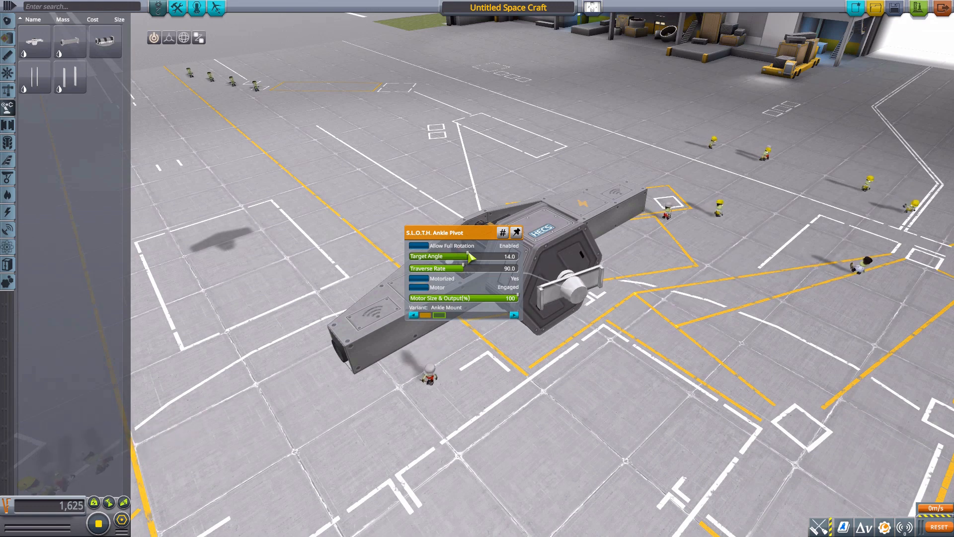
{"action": "left_click_drag", "start_coordinate": [469, 255], "coordinate": [444, 256]}
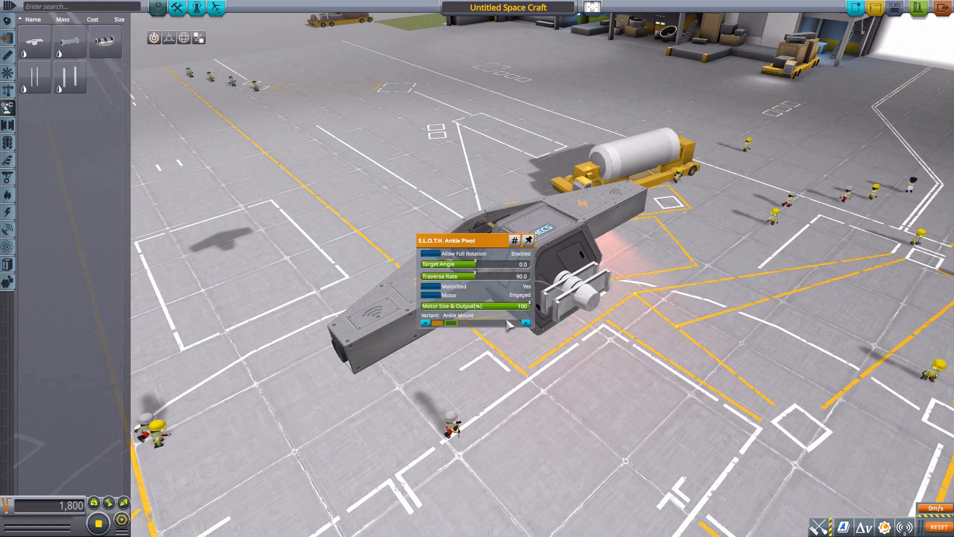
{"action": "left_click", "coordinate": [525, 322]}
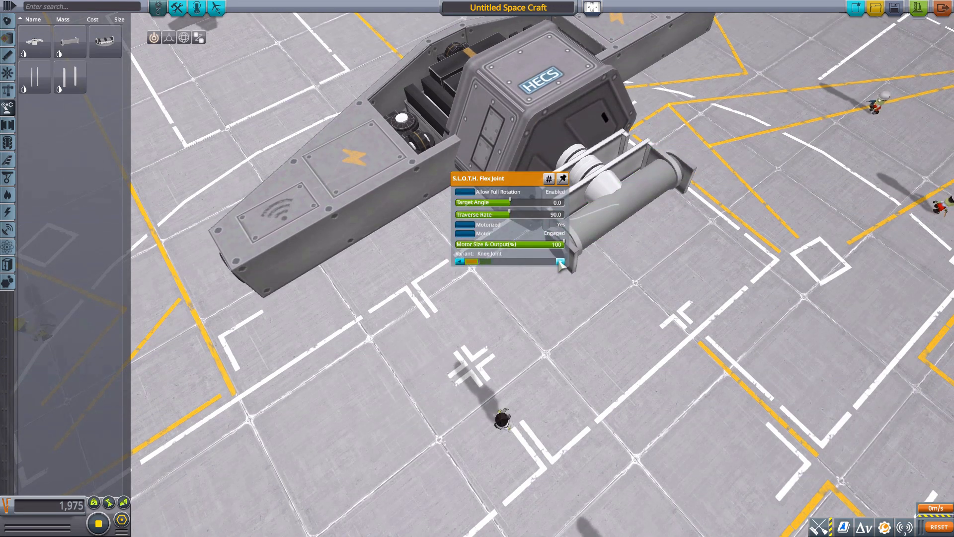
- Switch the Flex Joint to the Ankle Joint variant and bend it to 135, then -32 degrees
{"action": "left_click", "coordinate": [559, 261]}
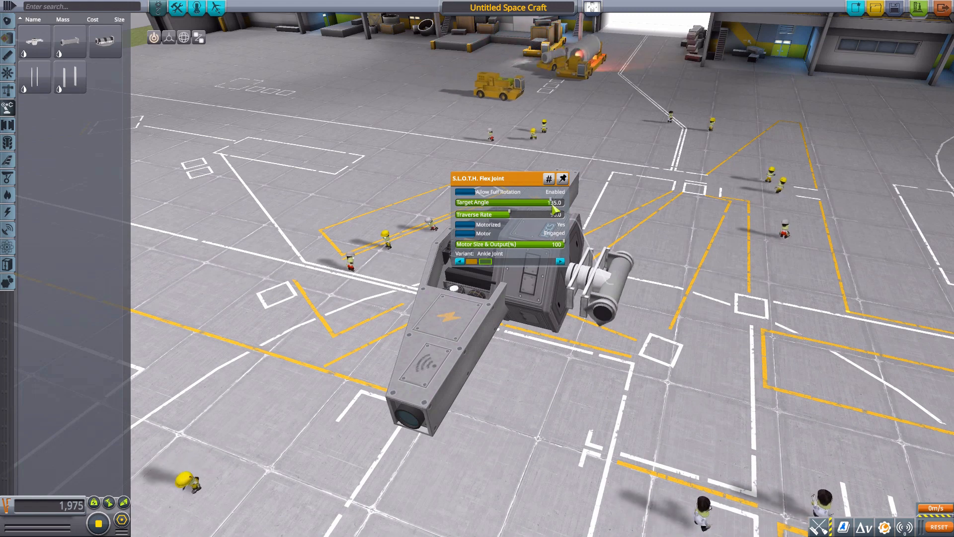
{"action": "left_click_drag", "start_coordinate": [551, 203], "coordinate": [482, 202]}
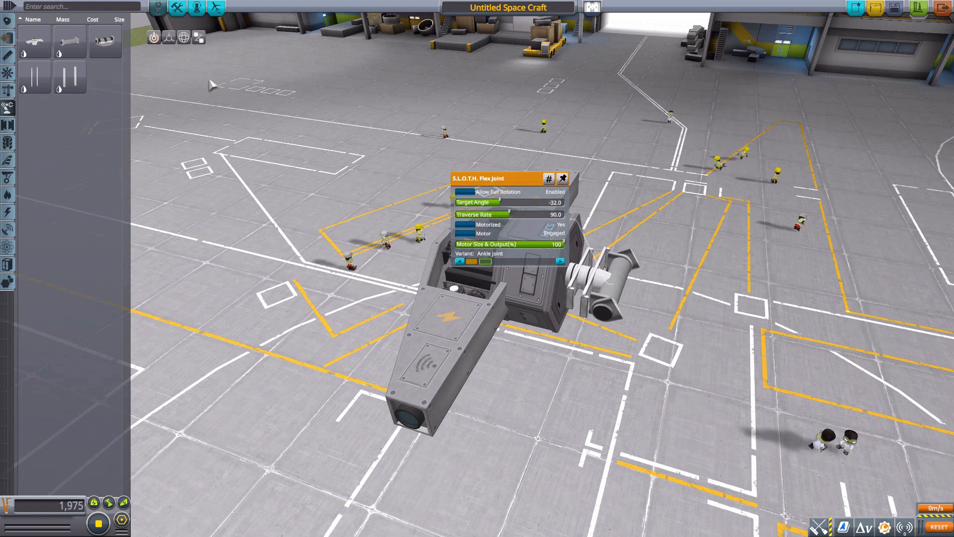
{"action": "left_click_drag", "start_coordinate": [478, 202], "coordinate": [516, 209]}
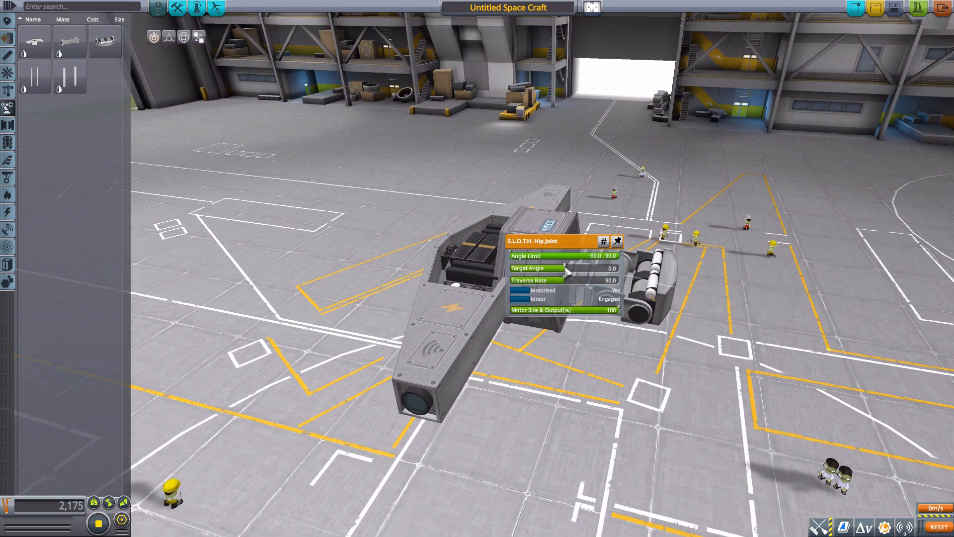
- Swing the Hip Joint's target angle to -90, then 85, then back near -1
{"action": "left_click_drag", "start_coordinate": [569, 268], "coordinate": [505, 268]}
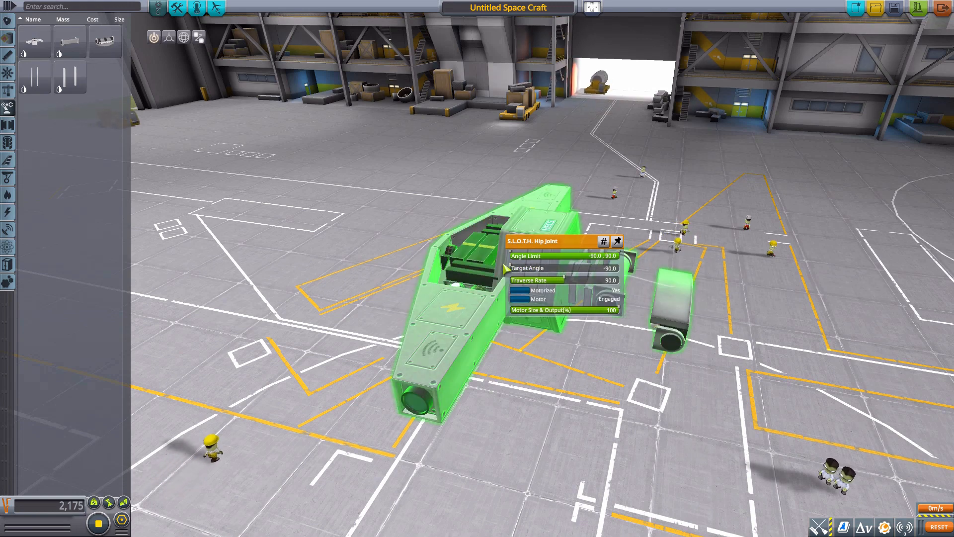
{"action": "left_click_drag", "start_coordinate": [508, 268], "coordinate": [612, 268]}
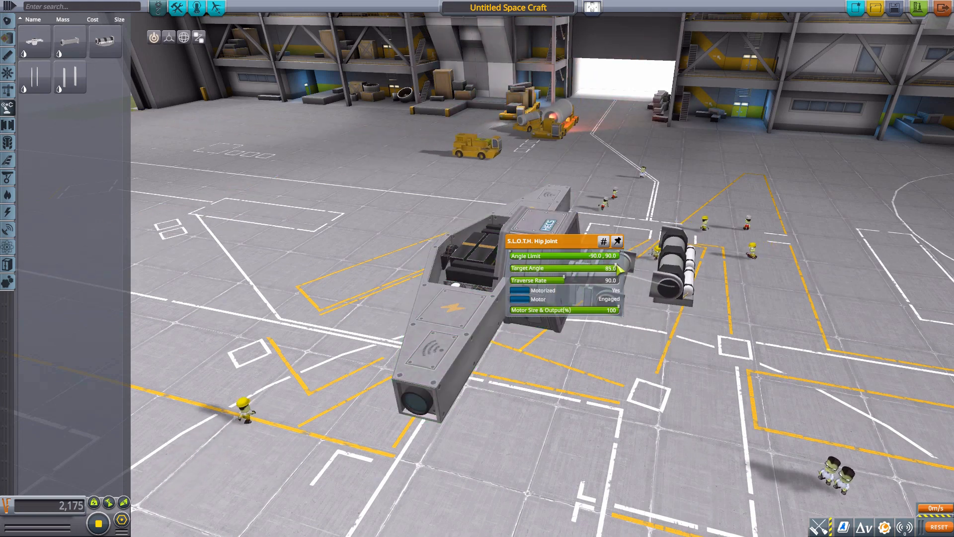
{"action": "left_click_drag", "start_coordinate": [608, 268], "coordinate": [523, 268]}
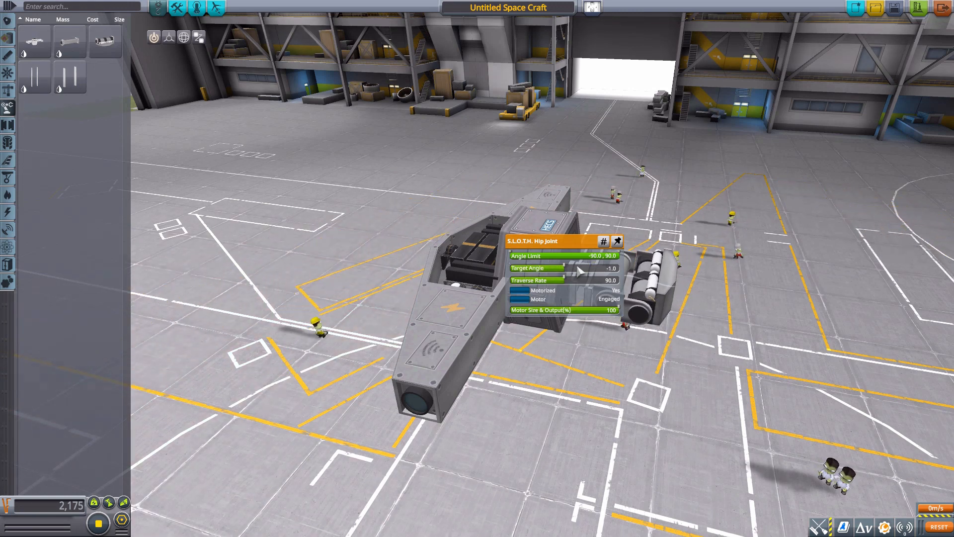
{"action": "mouse_move", "coordinate": [71, 78]}
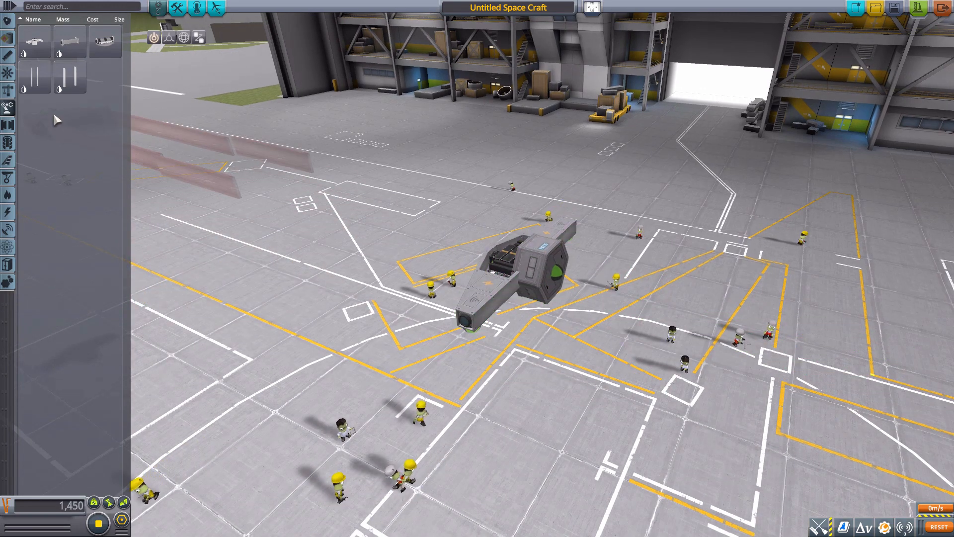
{"action": "mouse_move", "coordinate": [32, 41]}
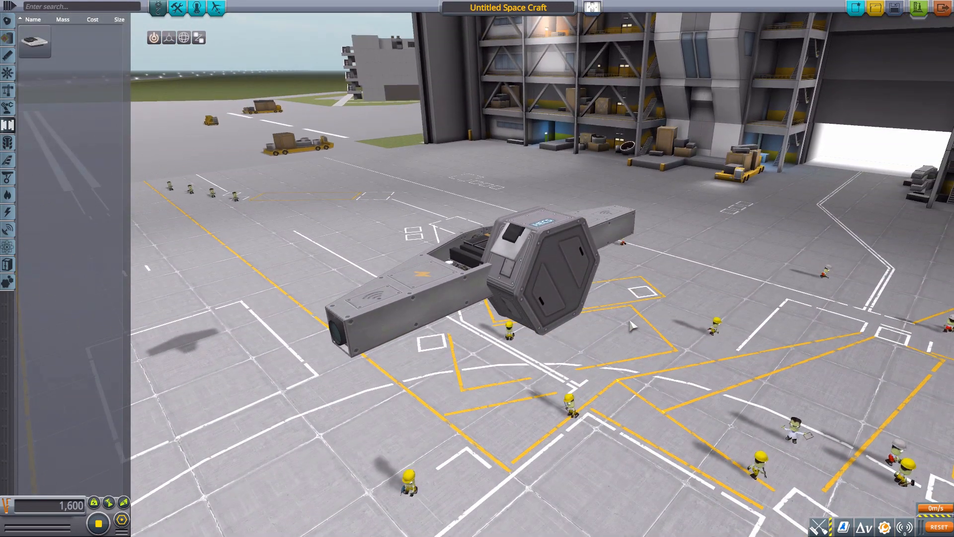
- Show the S.L.O.T.H. Cargo Palette's part info tooltip
{"action": "left_click", "coordinate": [515, 247]}
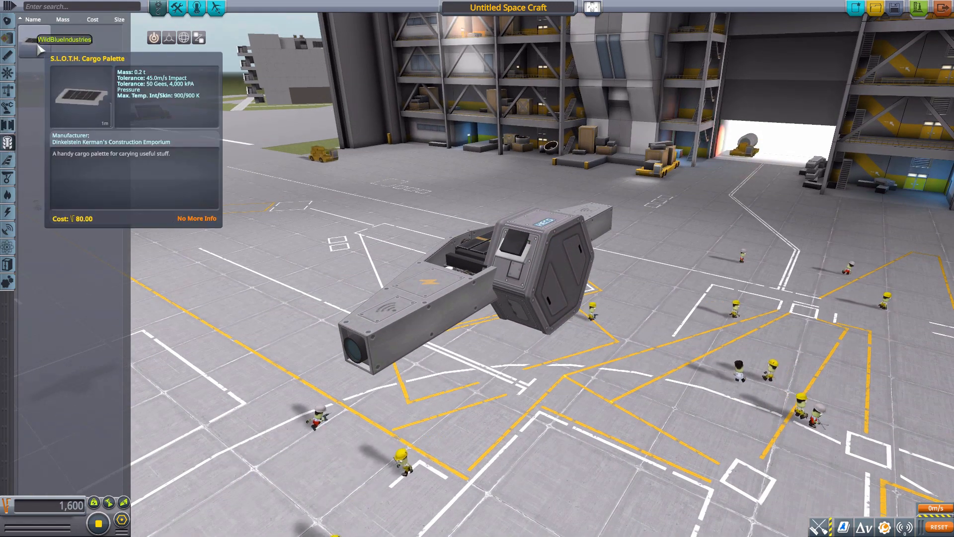
- Pick up the S.L.O.T.H. Cargo Palette for attaching to the rover body's side
{"action": "left_click", "coordinate": [35, 39]}
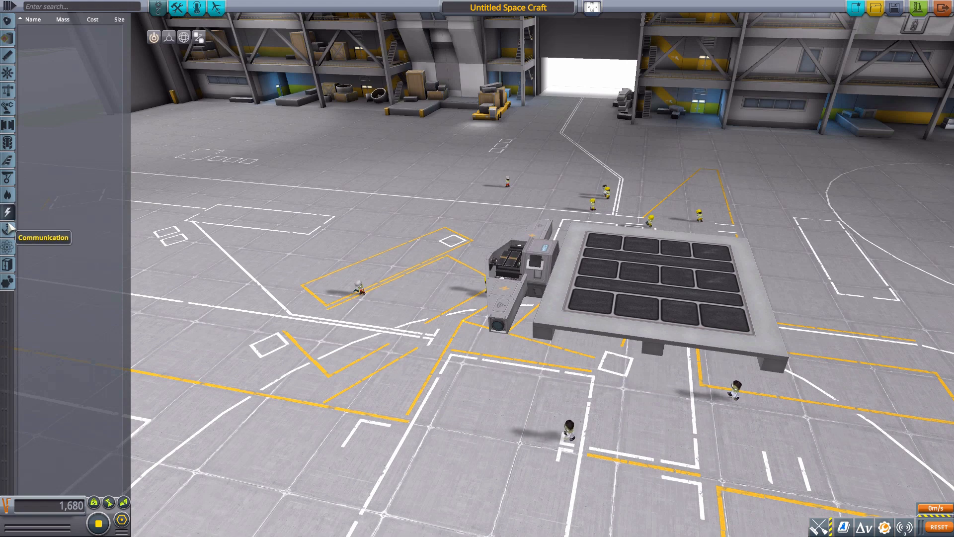
{"action": "mouse_move", "coordinate": [8, 281]}
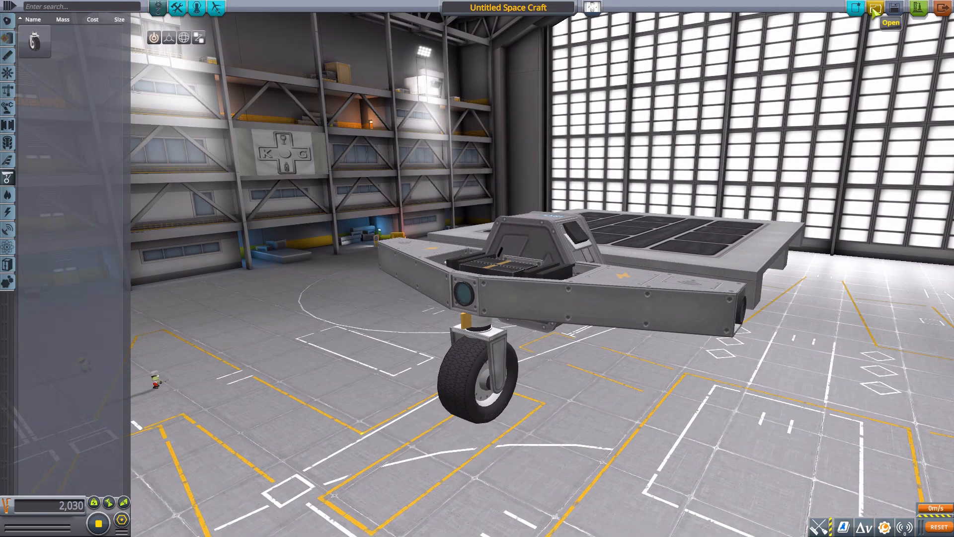
- Browse the saved SPH craft list and select the S.L.O.T.H. rover to load
{"action": "left_click", "coordinate": [875, 7]}
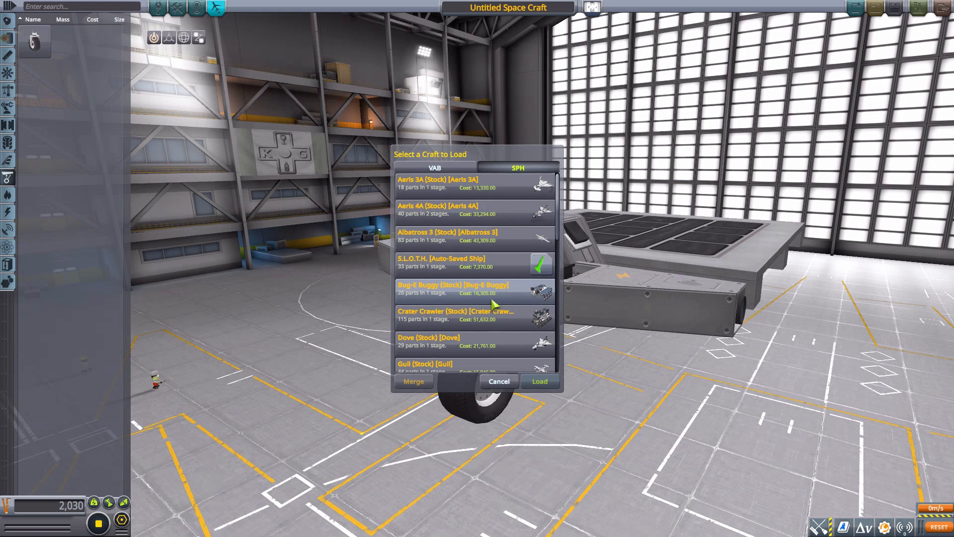
{"action": "scroll", "scroll_direction": "down", "scroll_amount": 3}
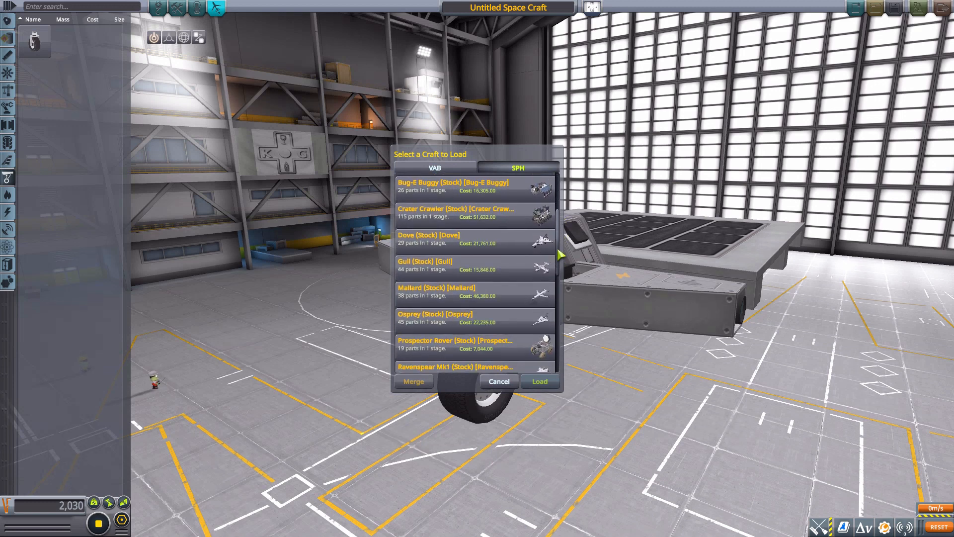
{"action": "scroll", "scroll_direction": "down", "scroll_amount": 3}
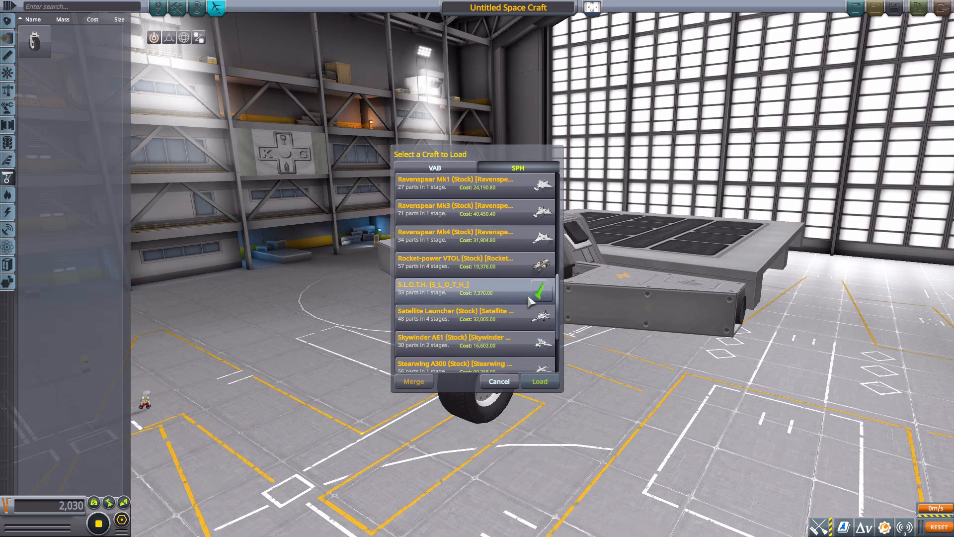
{"action": "left_click", "coordinate": [537, 382]}
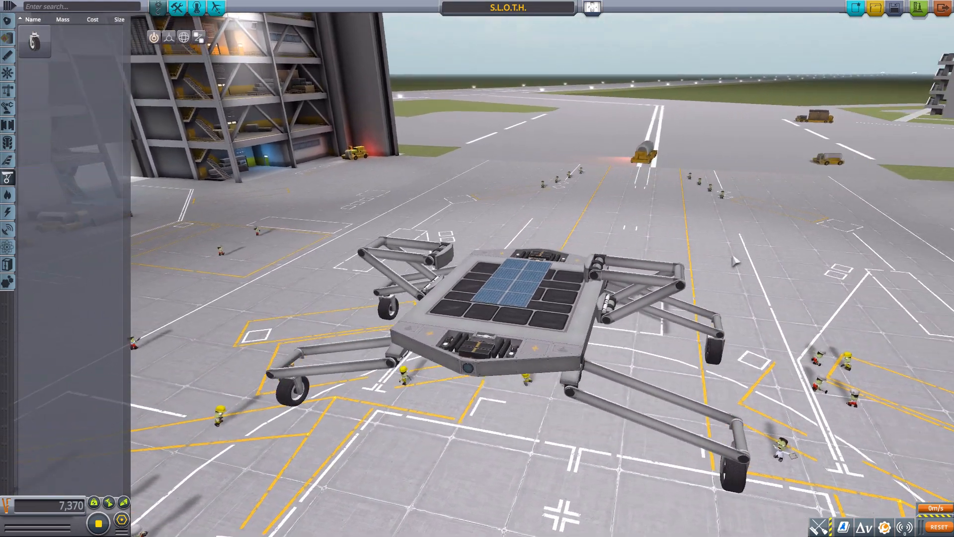
- In Action Groups, select the S.L.O.T.H. Rover Body controller and open its Track Editor
{"action": "left_click", "coordinate": [176, 7]}
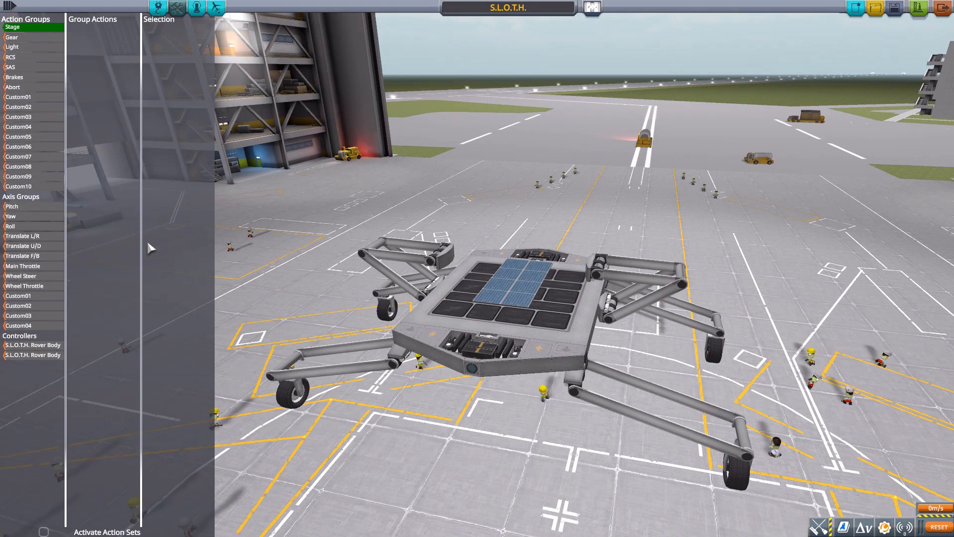
{"action": "left_click", "coordinate": [32, 344]}
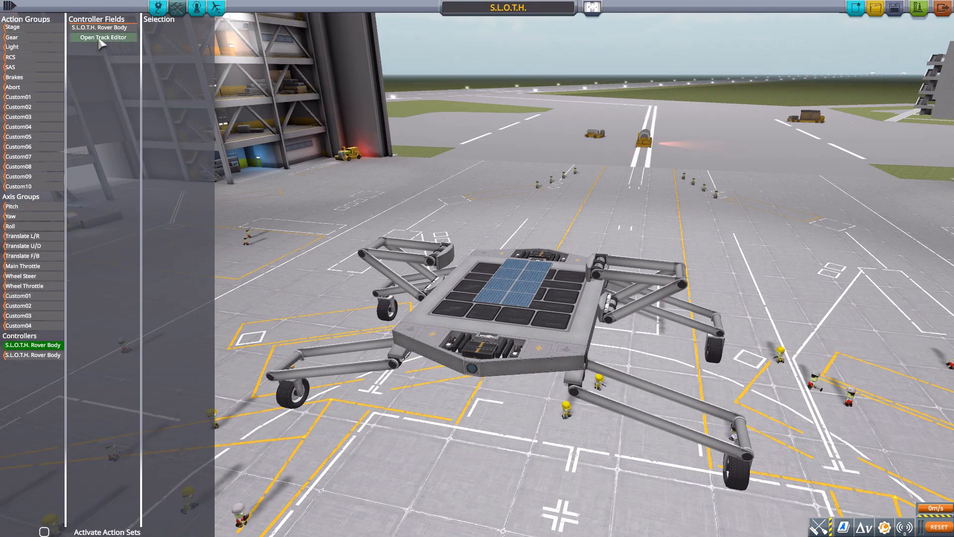
{"action": "left_click", "coordinate": [103, 38]}
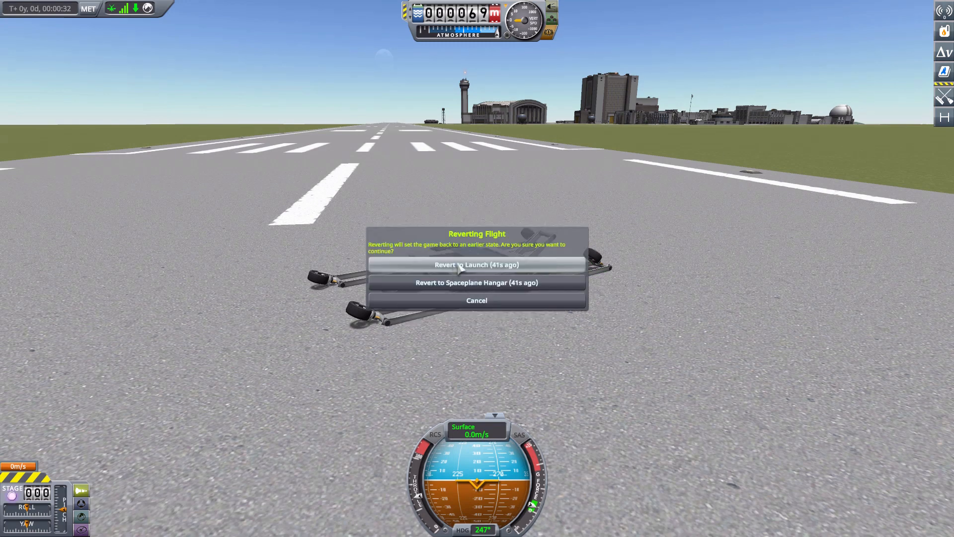
- Choose Revert to Launch in the Reverting Flight dialog
{"action": "left_click", "coordinate": [477, 264]}
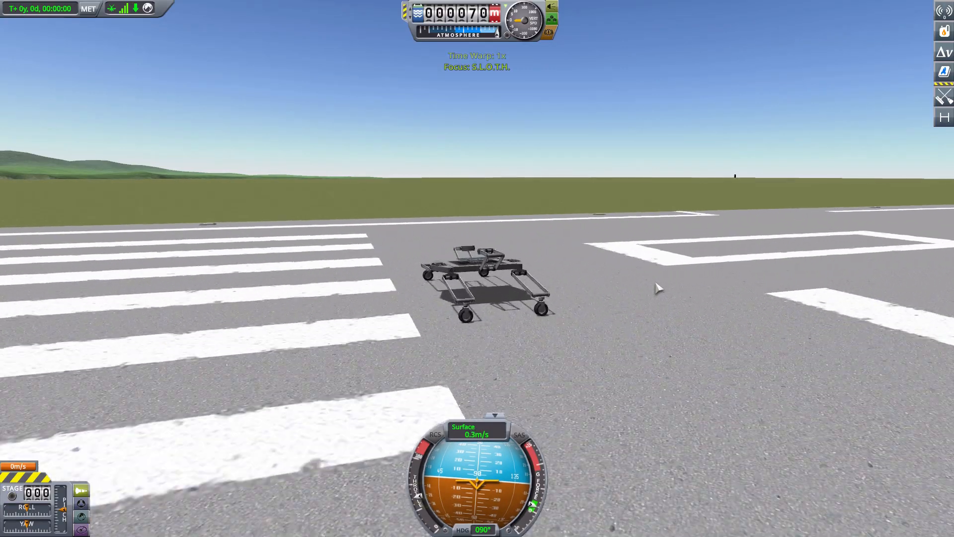